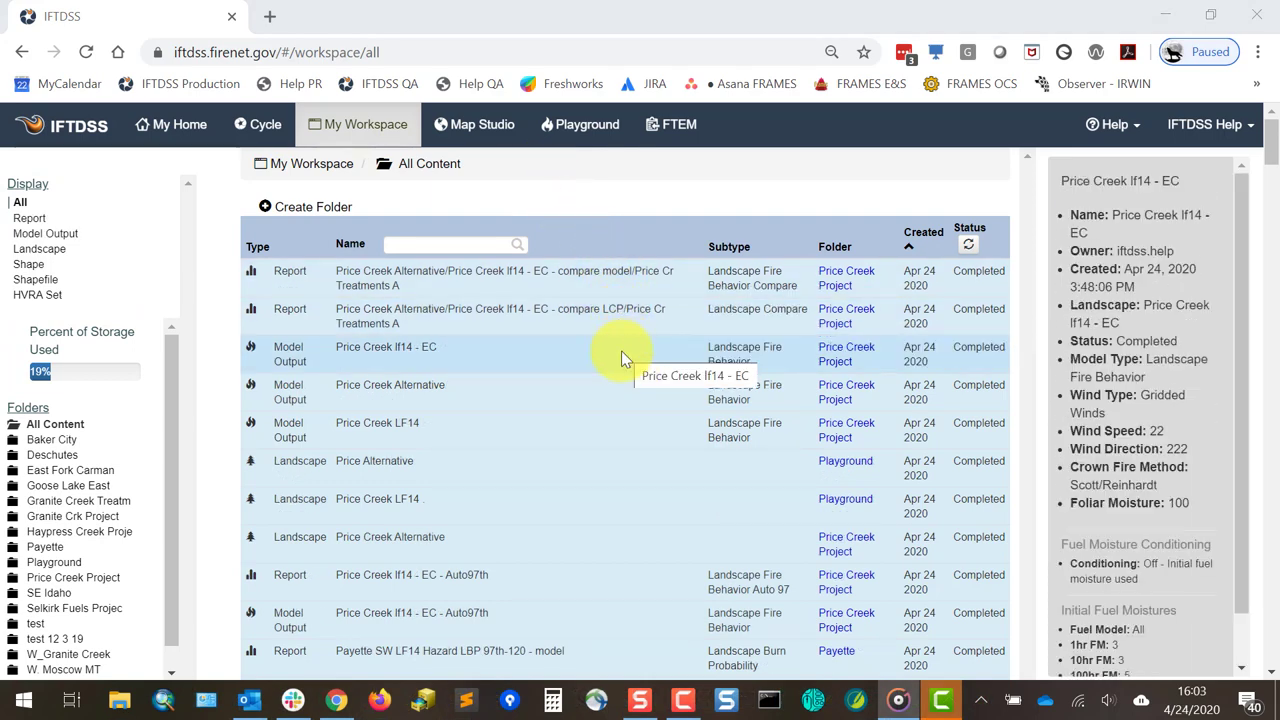
# Step: Reveal the action options for the Price Creek If14 - EC model output
pyautogui.click(384, 352)
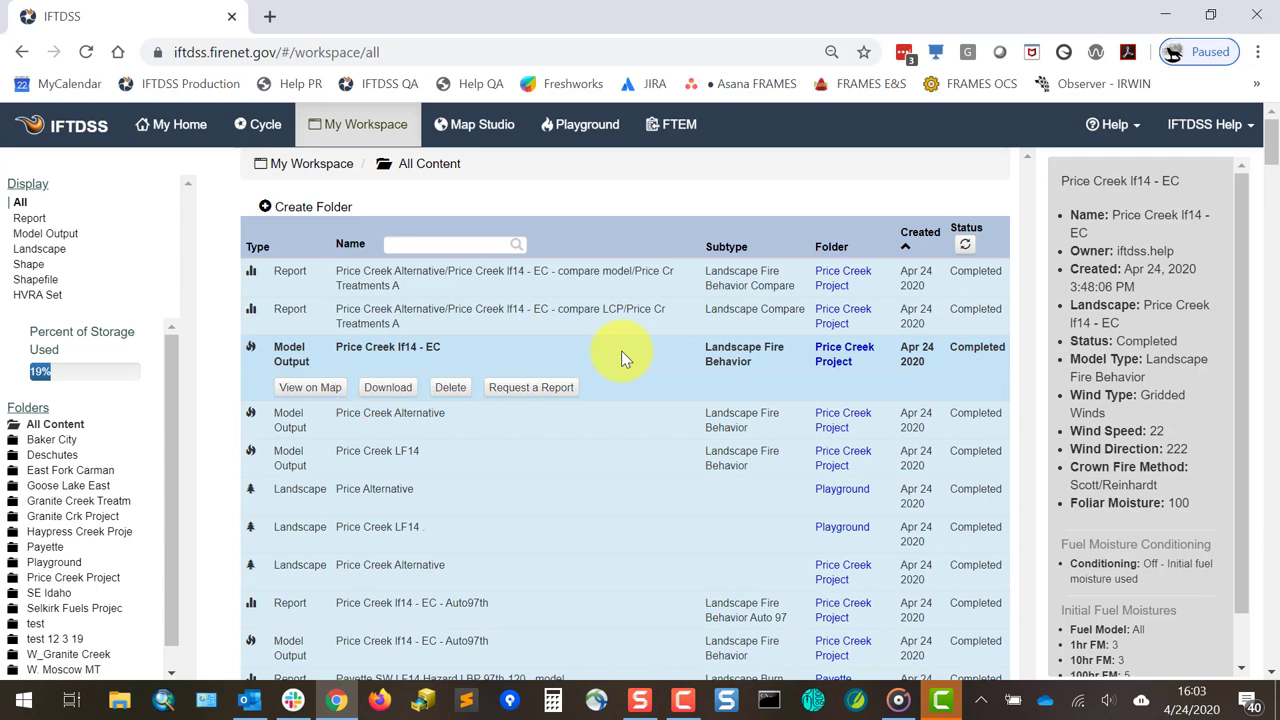
pyautogui.moveTo(1040, 232)
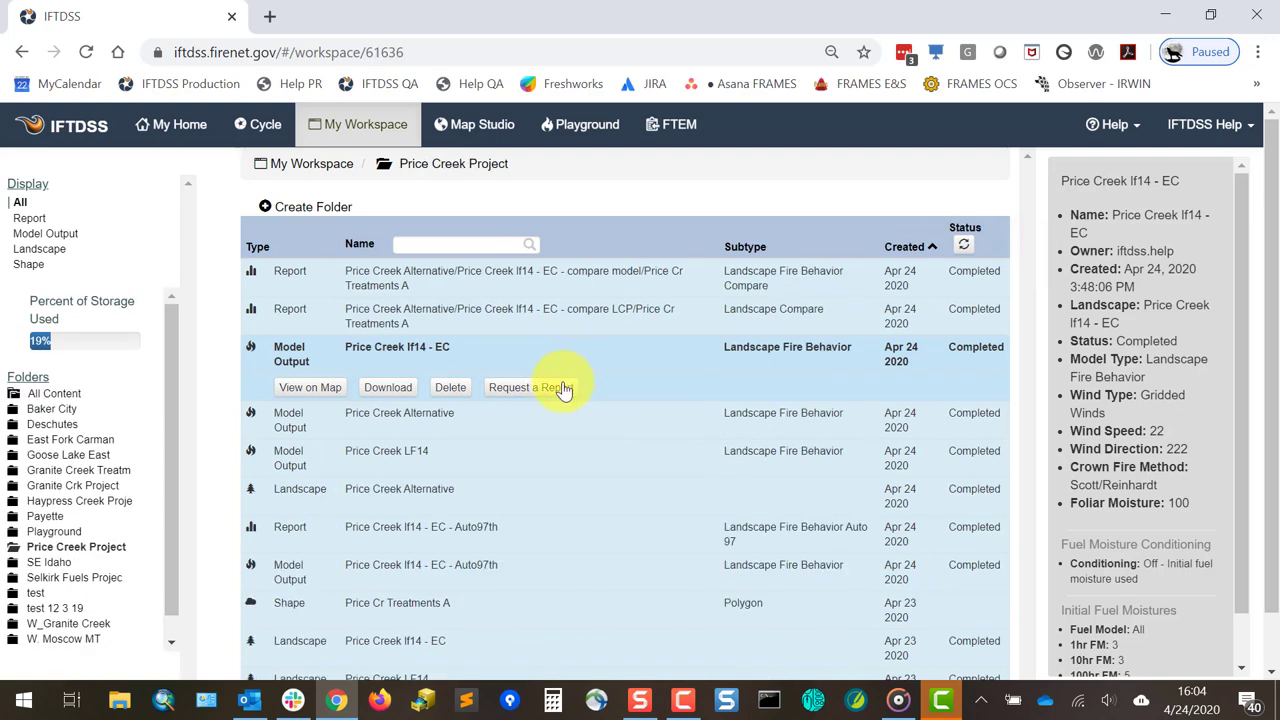
pyautogui.click(530, 388)
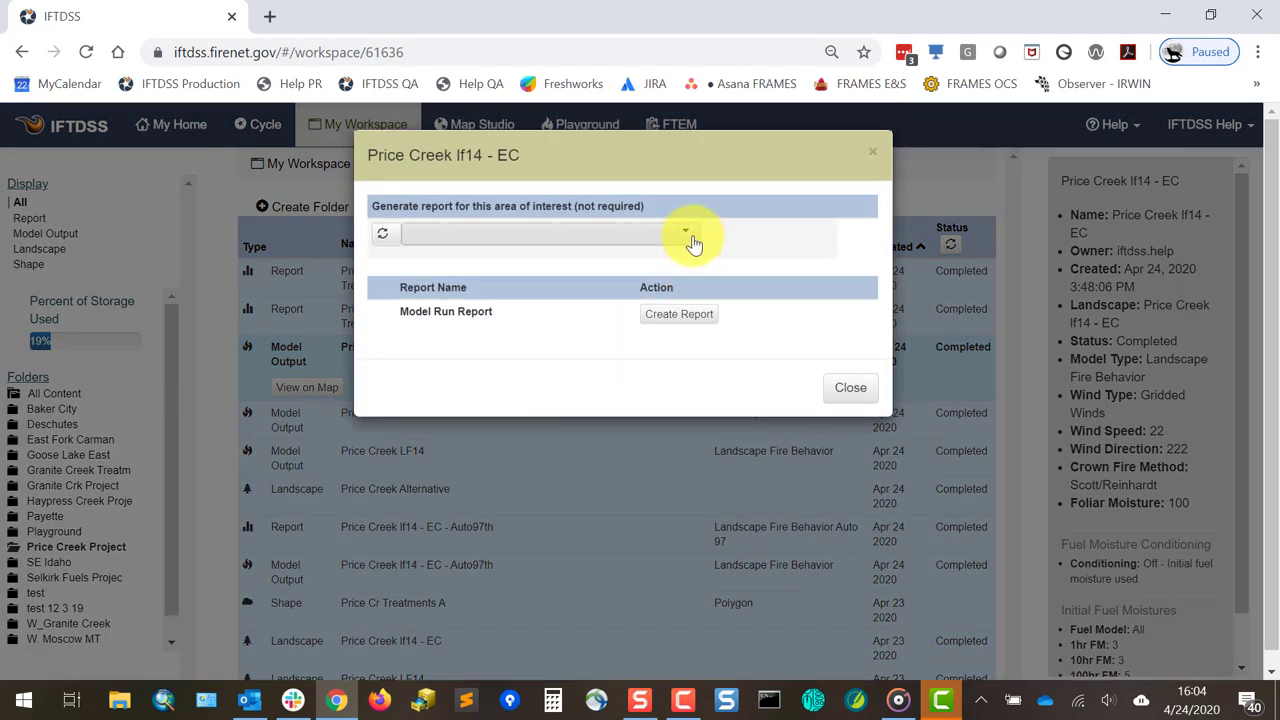
pyautogui.click(684, 232)
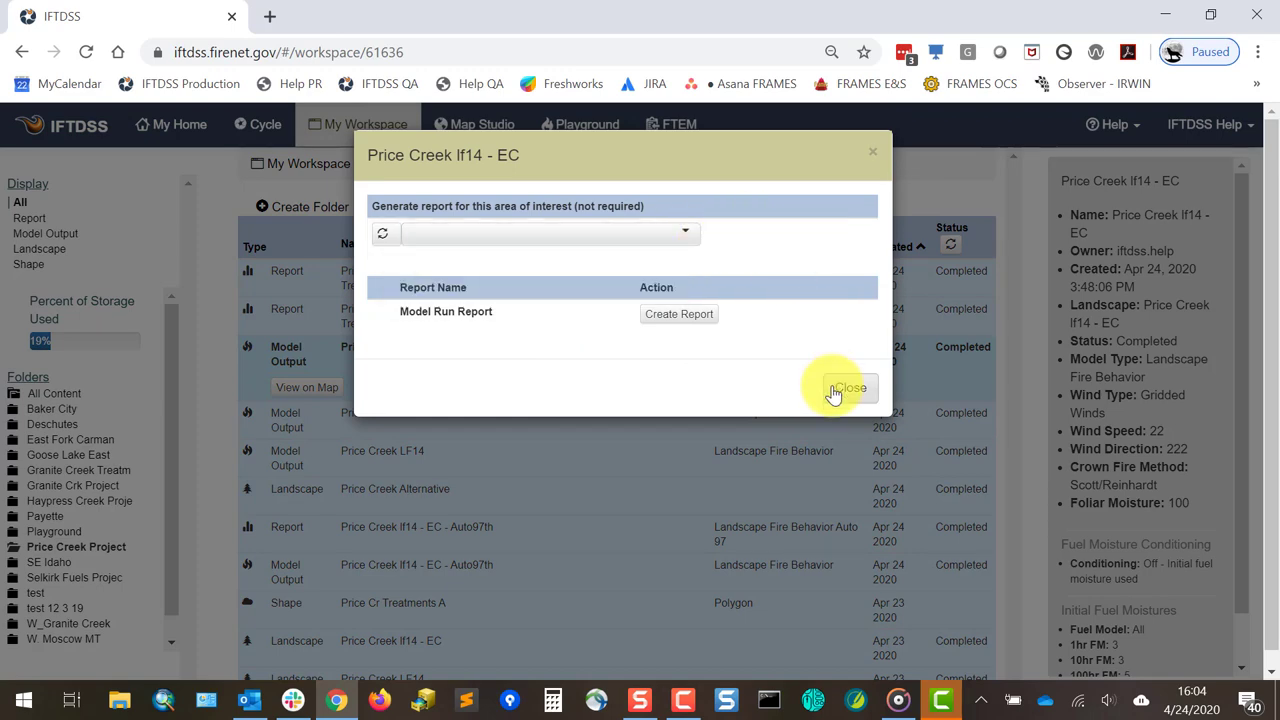
pyautogui.click(848, 388)
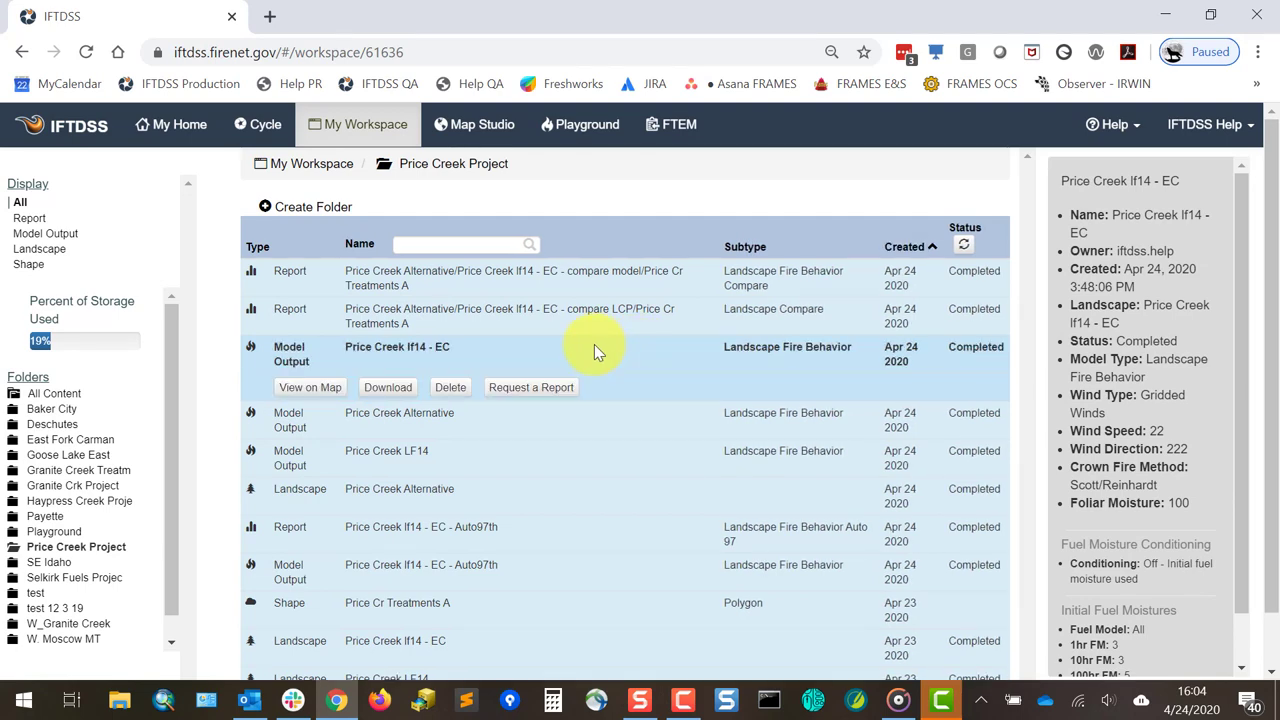
# Step: Download Price Creek If14 - EC.zip to the browser's downloads and acknowledge the save
pyautogui.click(388, 388)
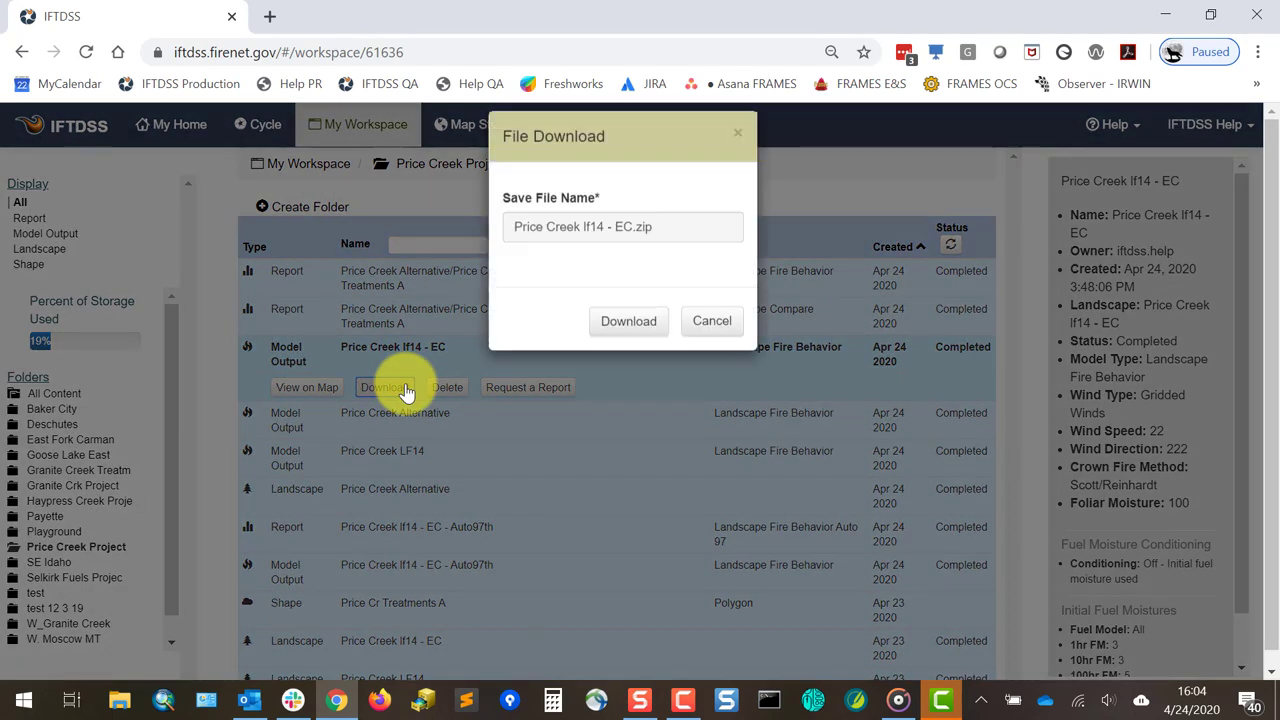
pyautogui.click(628, 320)
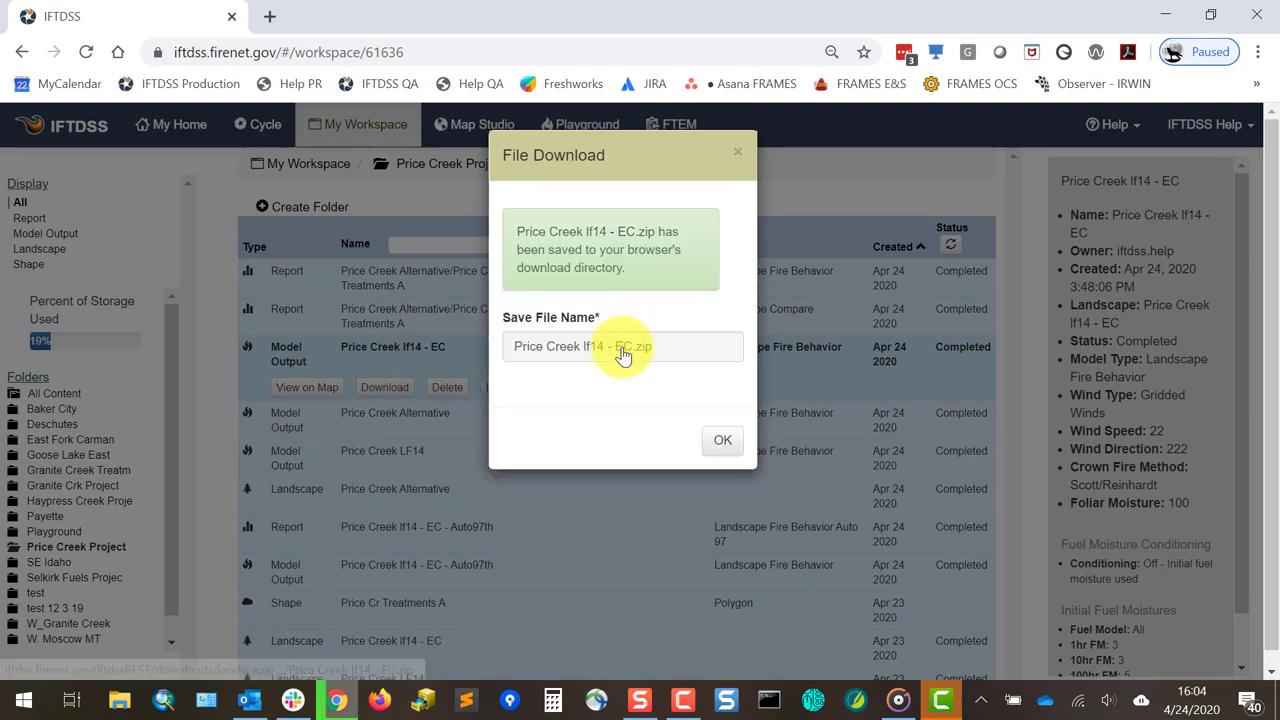
pyautogui.click(722, 440)
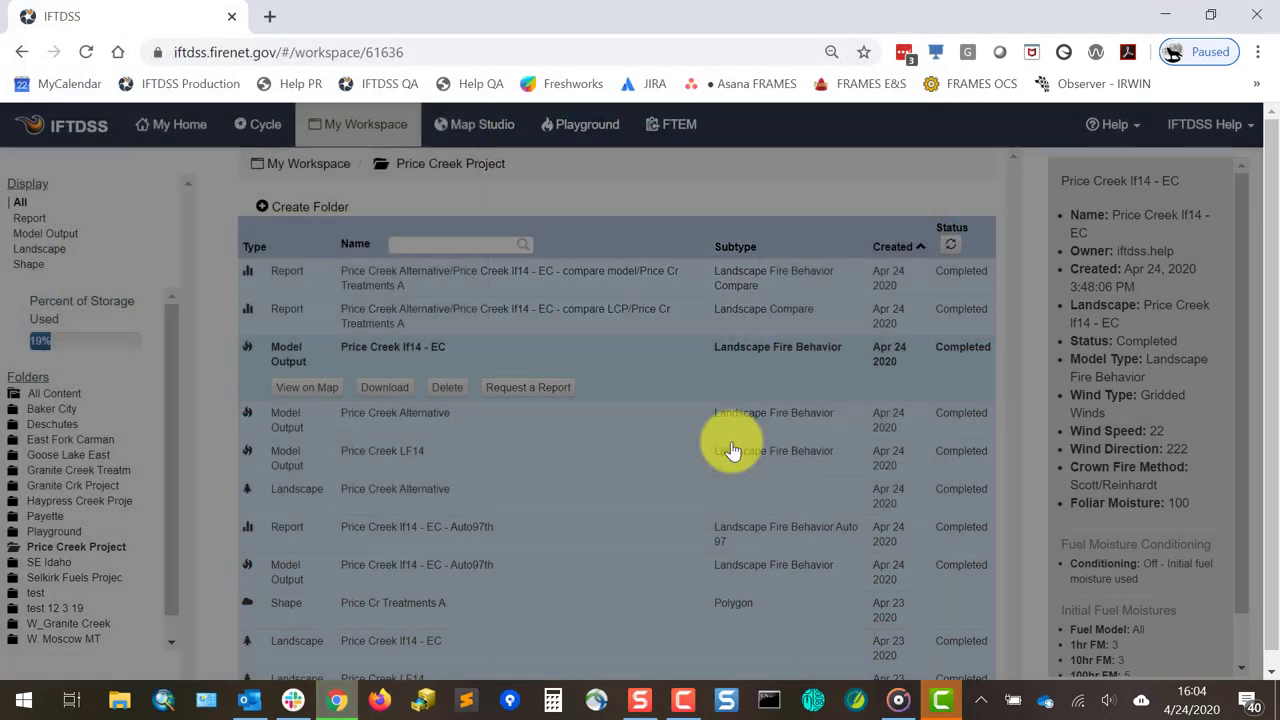
pyautogui.click(388, 388)
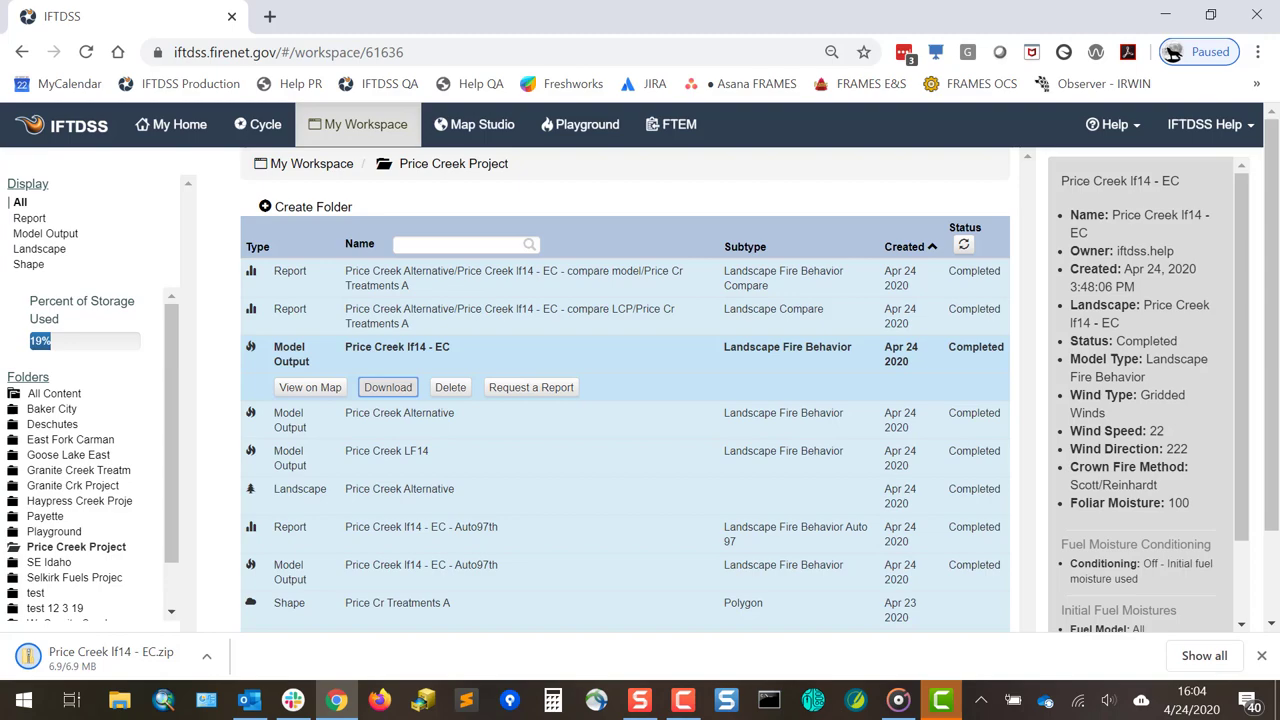
pyautogui.click(388, 388)
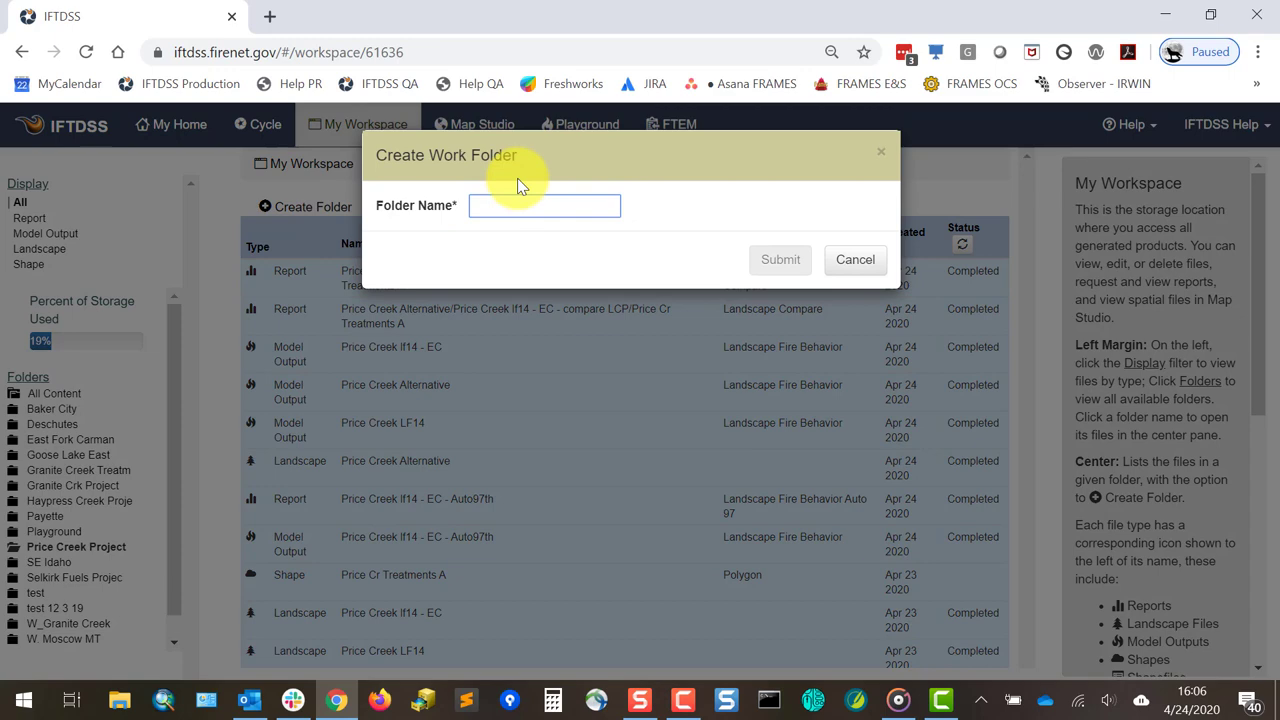
# Step: Create a new empty work folder named 'demo folder'
pyautogui.write('demo folder')
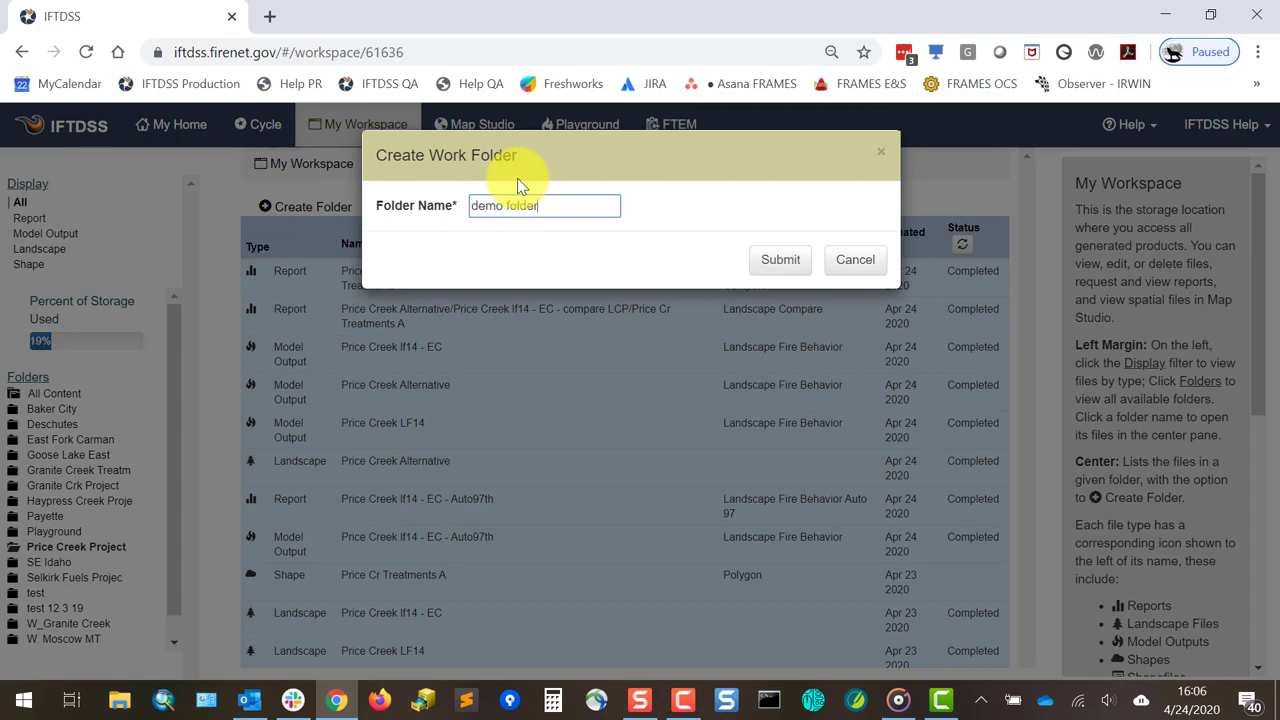
pyautogui.click(780, 260)
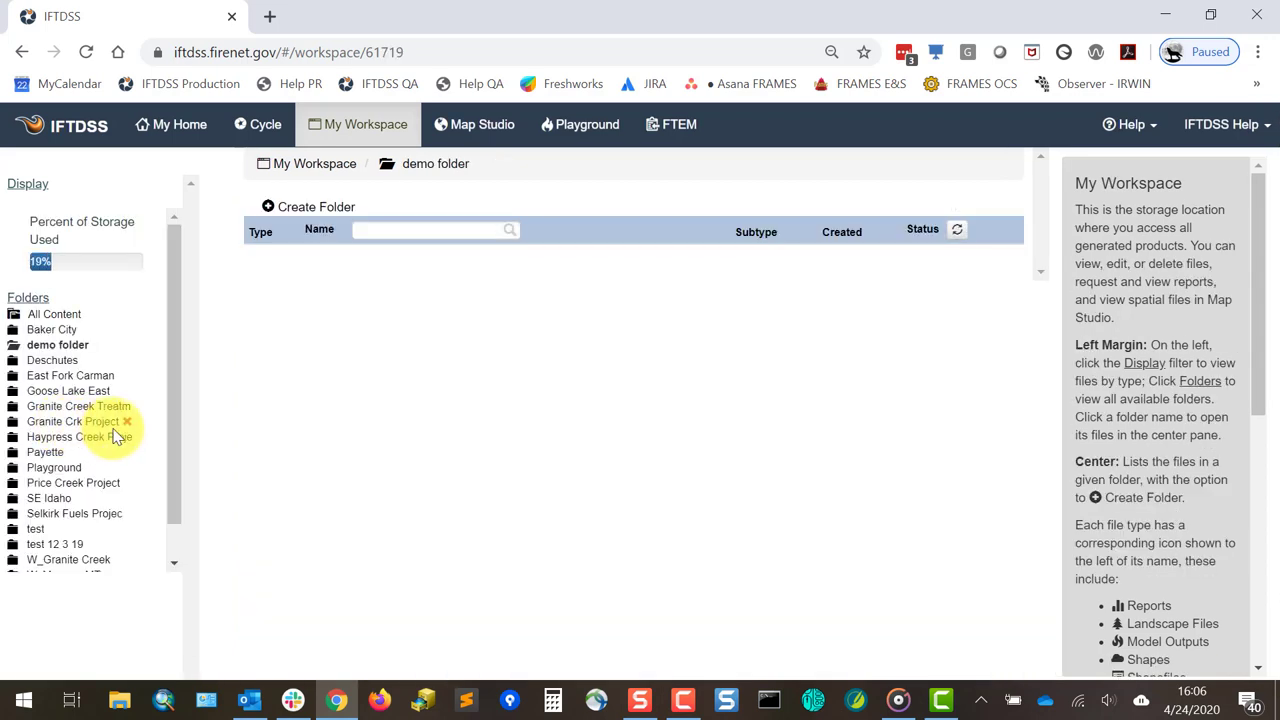
pyautogui.moveTo(100, 350)
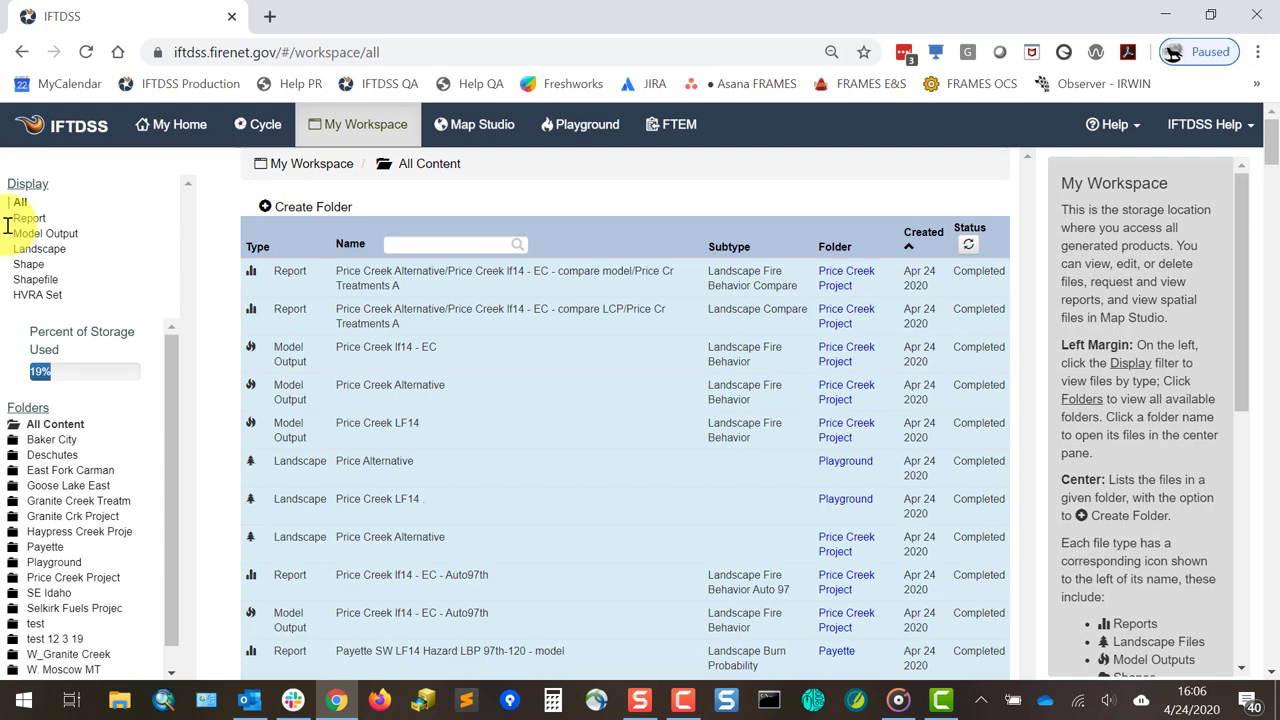
# Step: Filter All Content to report files with 'payet' in the name, leaving three Payette reports
pyautogui.click(30, 216)
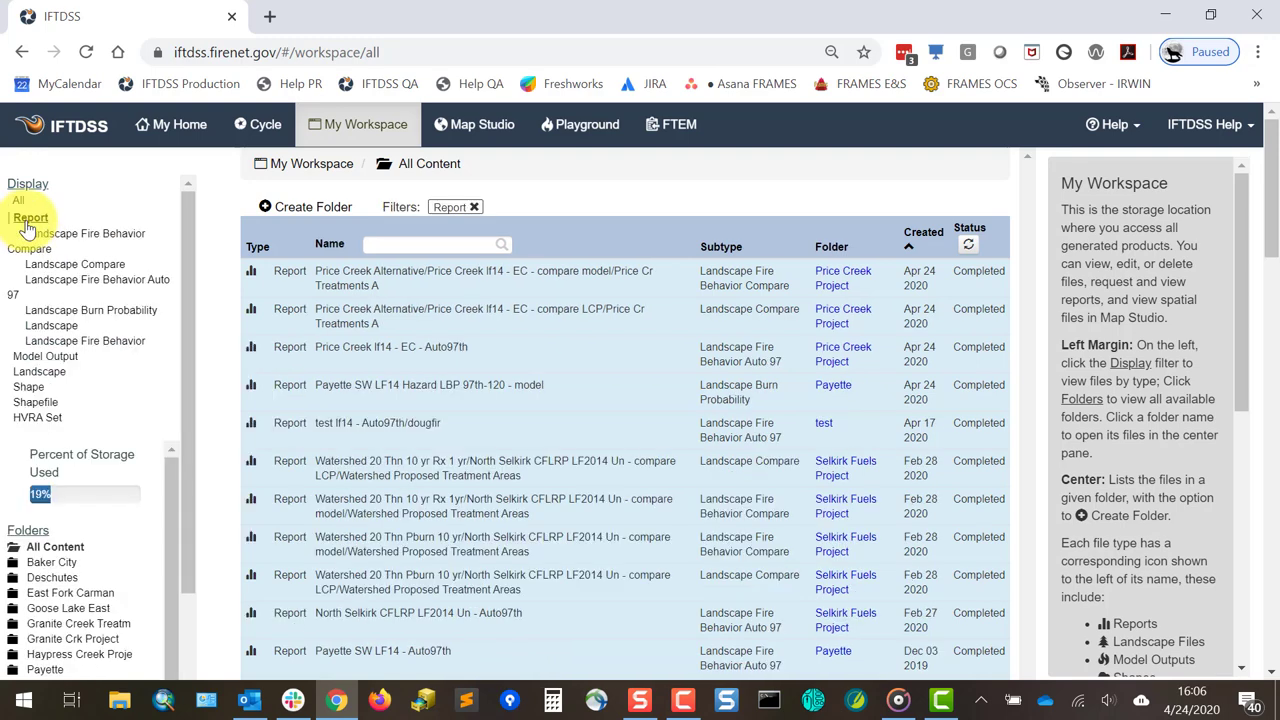
pyautogui.write('payet')
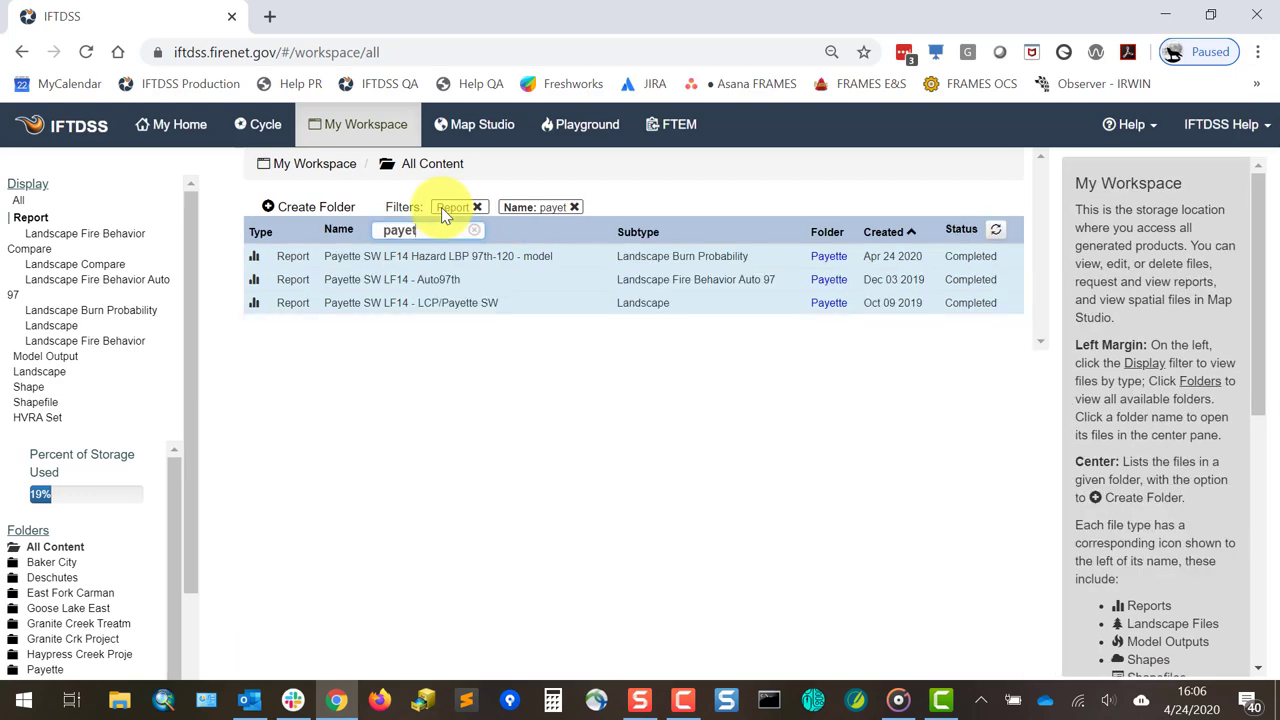
pyautogui.moveTo(228, 516)
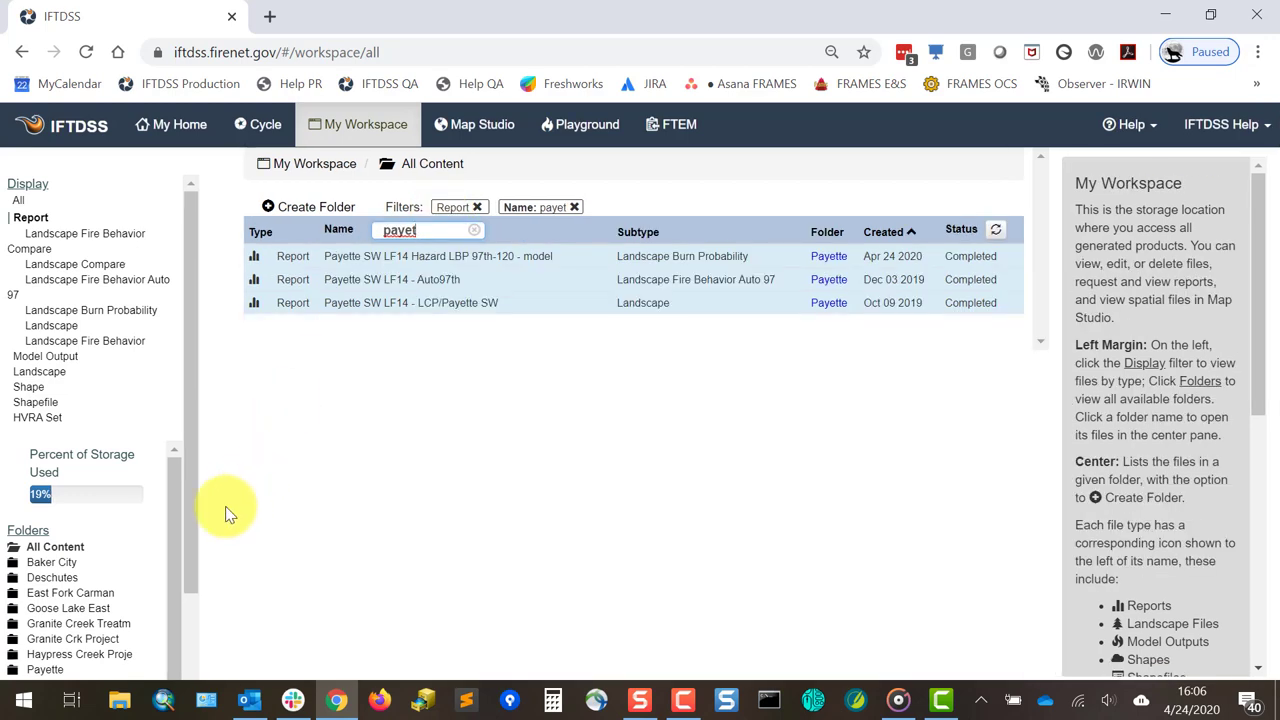
pyautogui.click(80, 470)
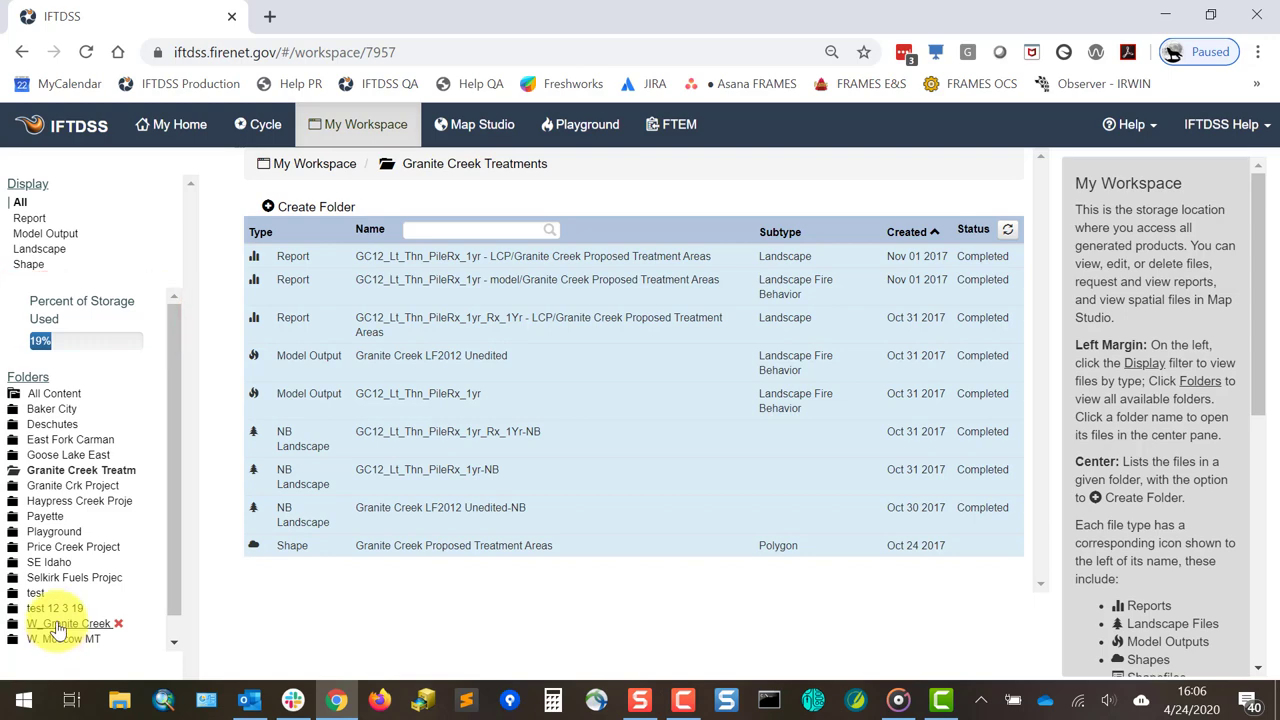
# Step: Return to All Content and launch the IFTDSS Help Center in a new tab
pyautogui.click(68, 624)
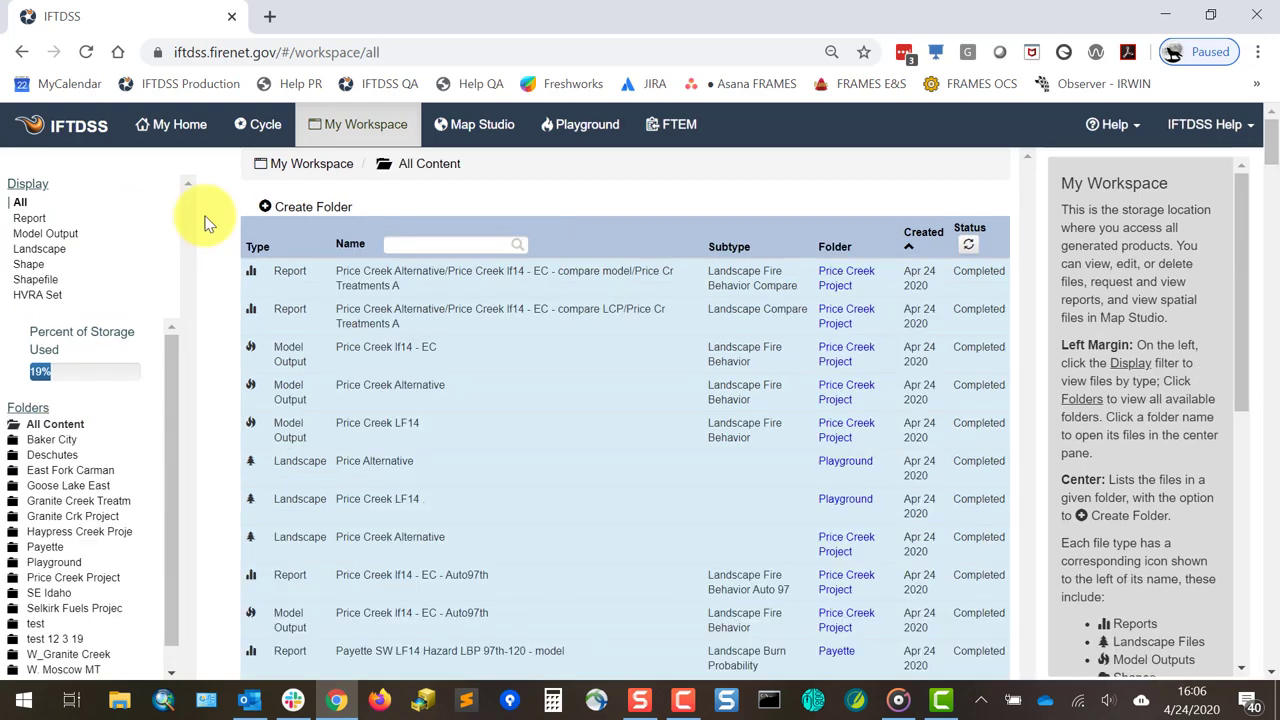
pyautogui.click(1204, 124)
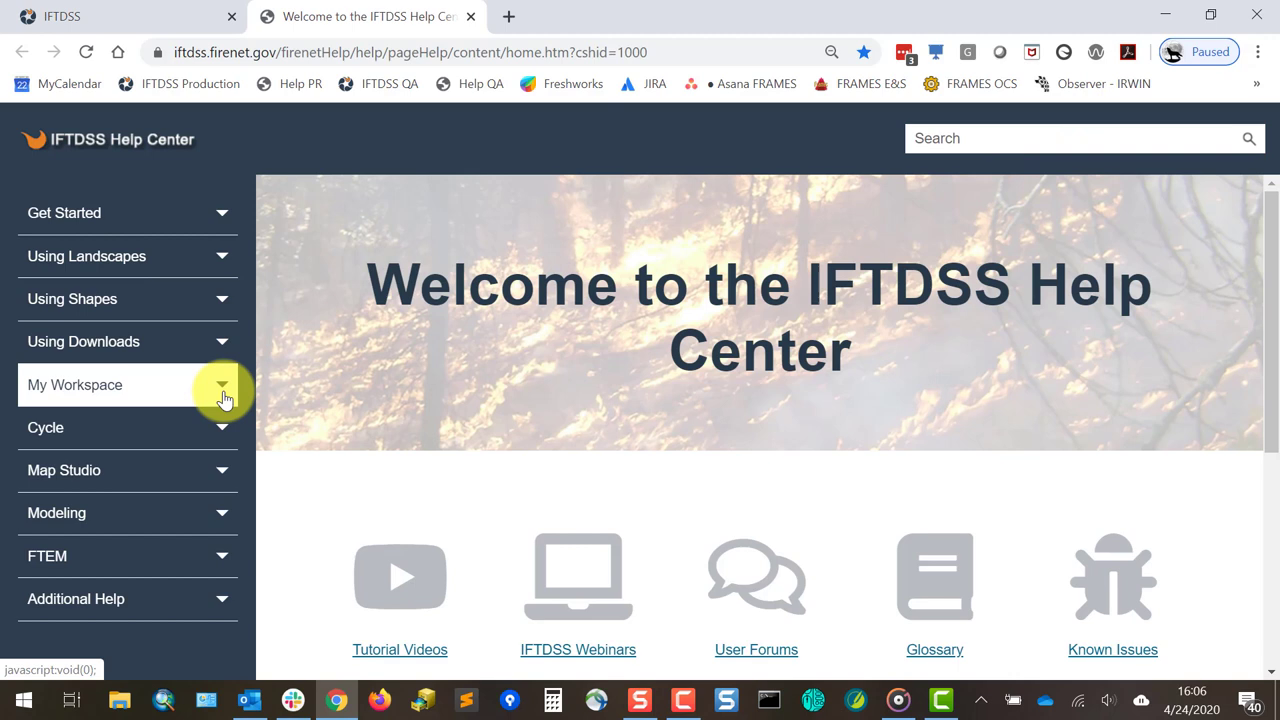